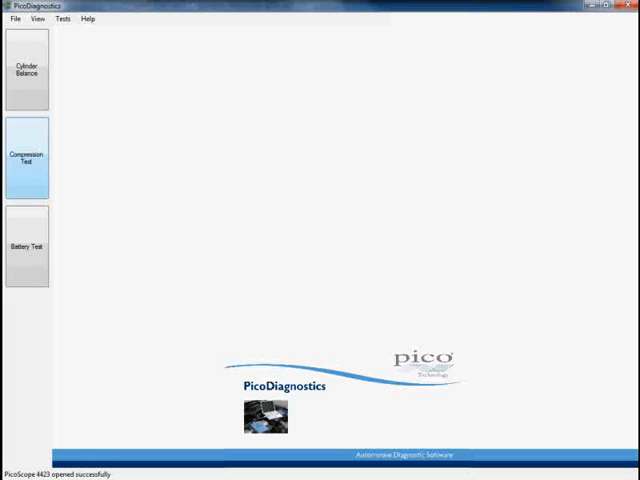
# - Bring up the Compression Test screen with its empty percentage chart and 0 RPM readout
pyautogui.click(28, 158)
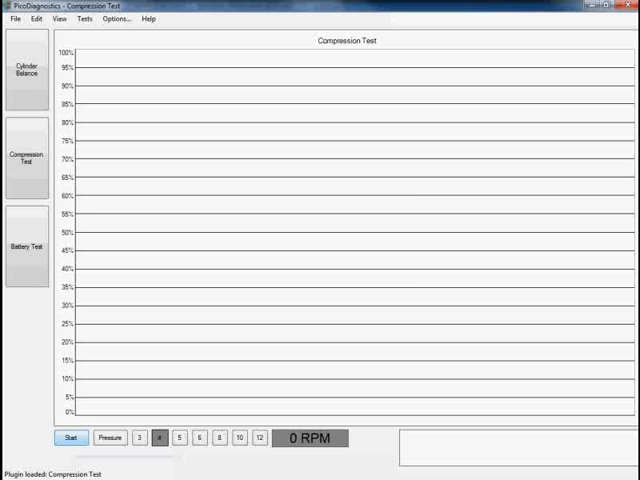
# - Run the 4-cylinder test to 213 RPM (bars 100%, very low, 100%, 98%), then start a fresh run awaiting crank
pyautogui.click(68, 436)
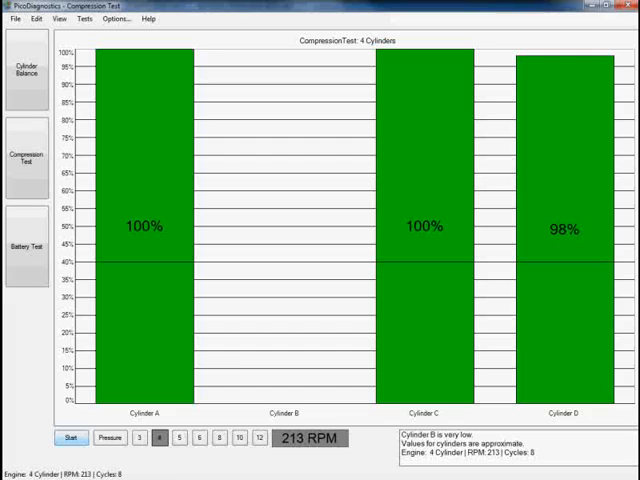
pyautogui.click(68, 438)
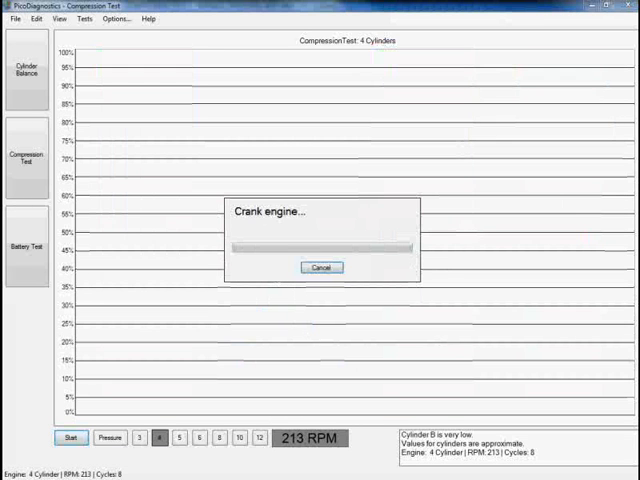